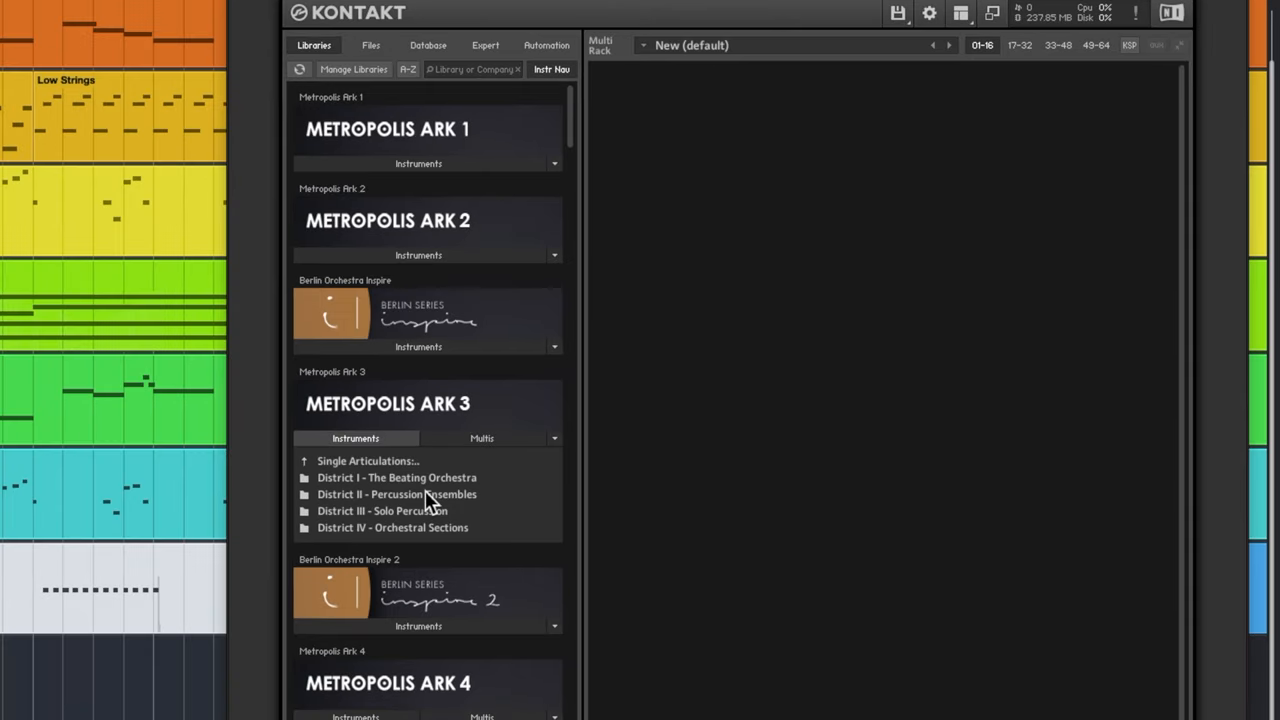
pyautogui.moveTo(456, 425)
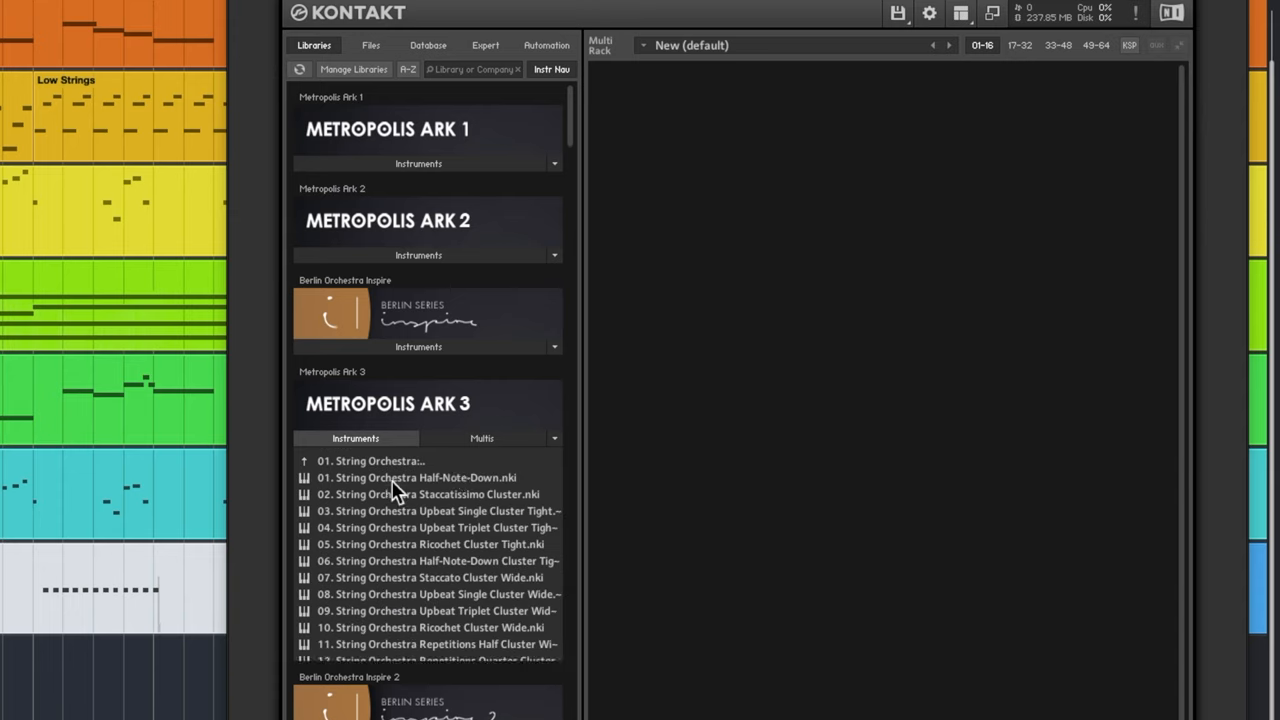
# Step: Scroll through the Metropolis Ark 3 String Orchestra patch list
pyautogui.scroll(-3)
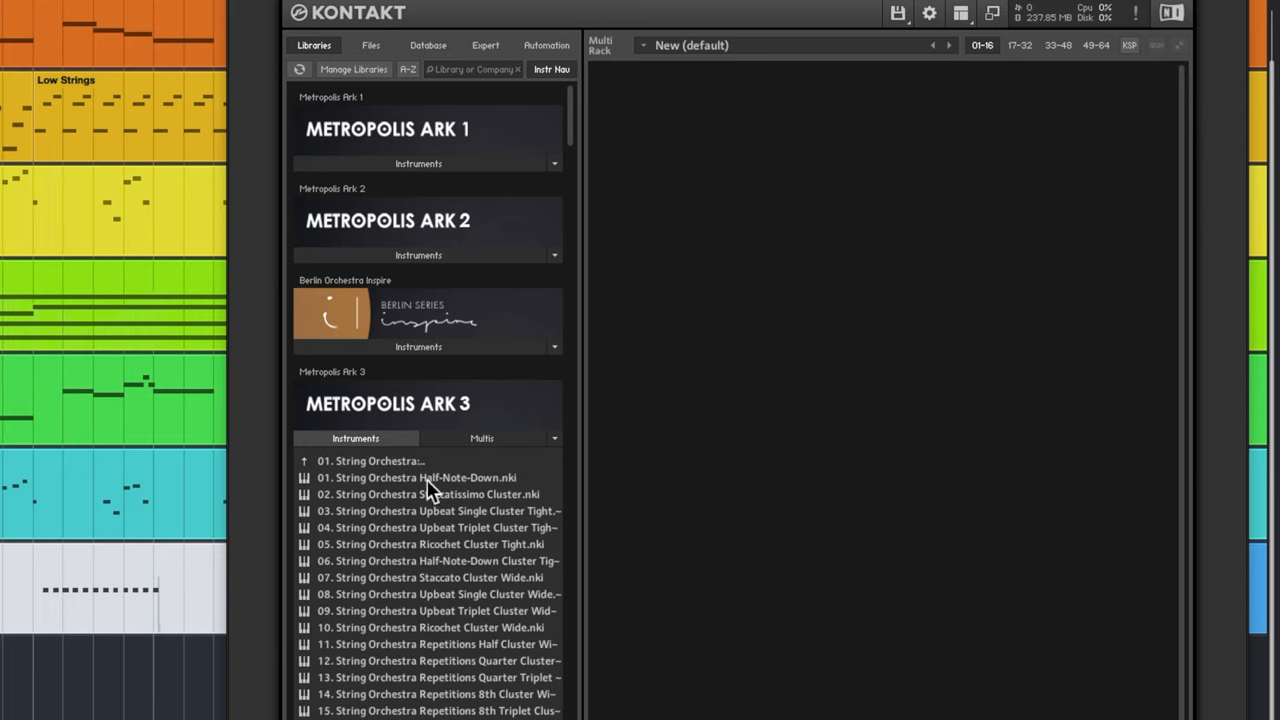
# Step: Load the String Orchestra Repetitions 8th Cluster Wide patch into the rack
pyautogui.doubleClick(418, 477)
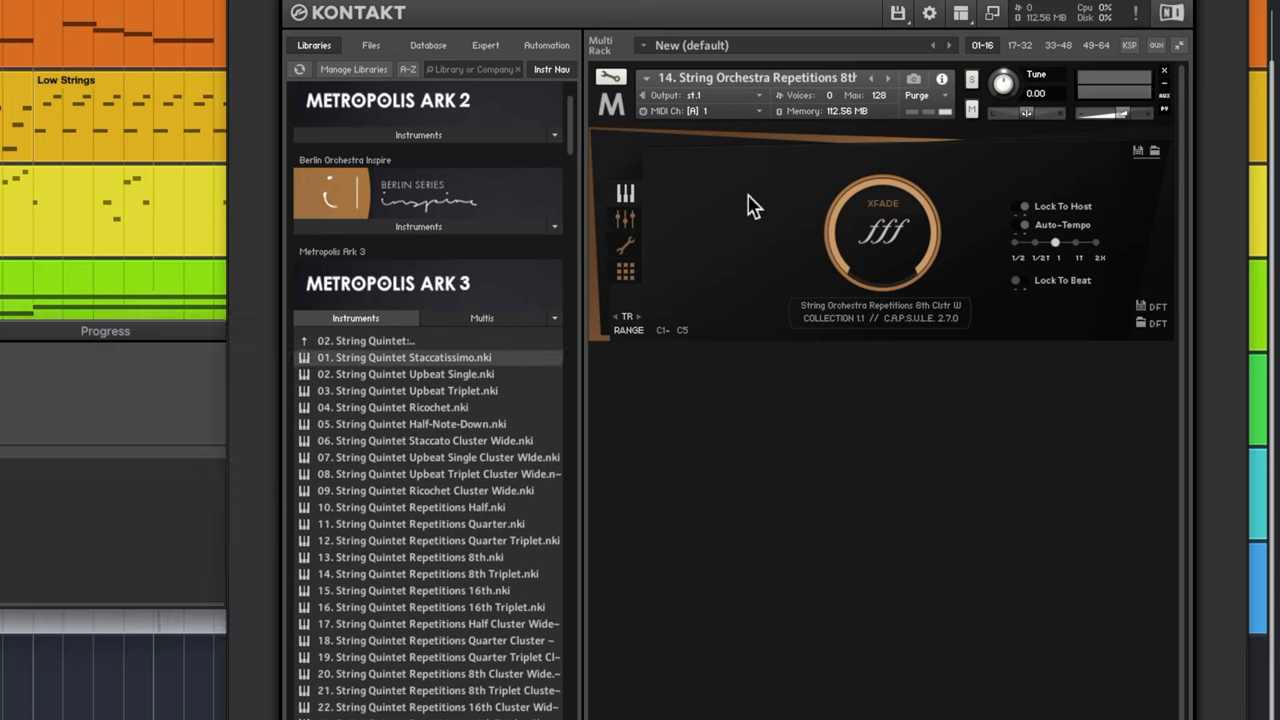
# Step: Audition String Quintet Staccatissimo and Upbeat Single, then load Woodwind Orchestra Flutter Cresc Cluster Wide
pyautogui.doubleClick(403, 357)
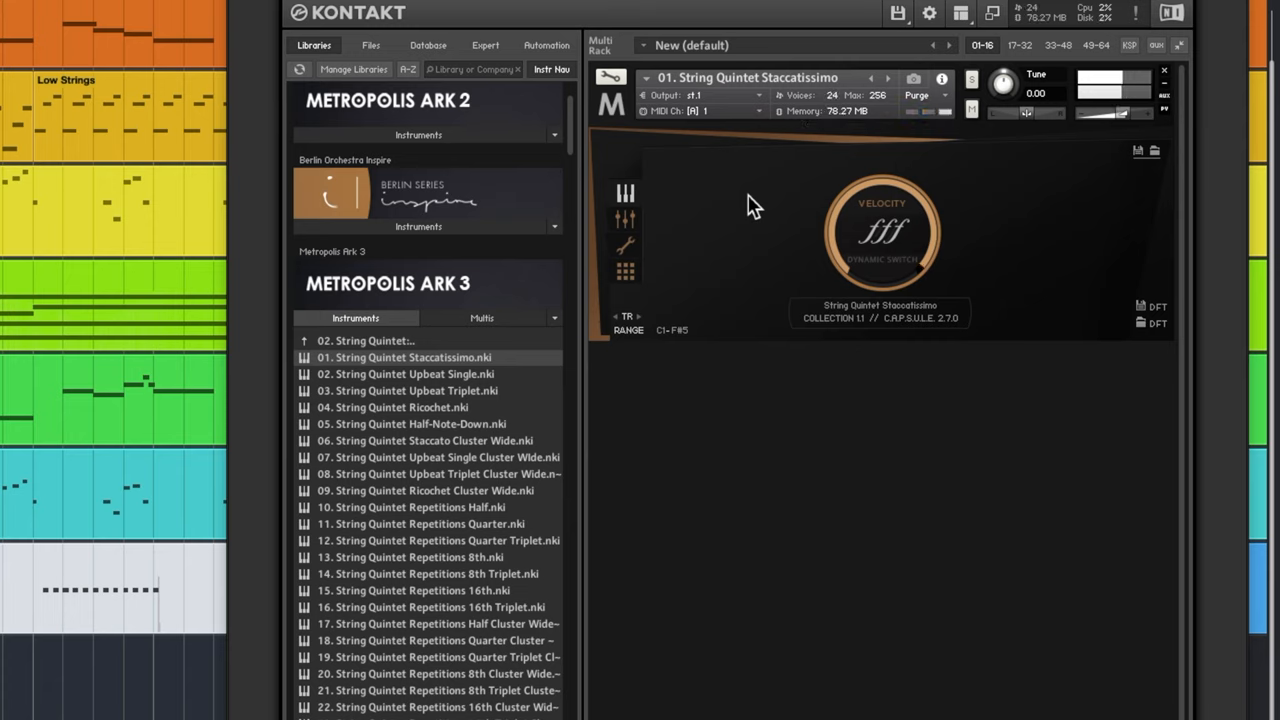
pyautogui.doubleClick(405, 373)
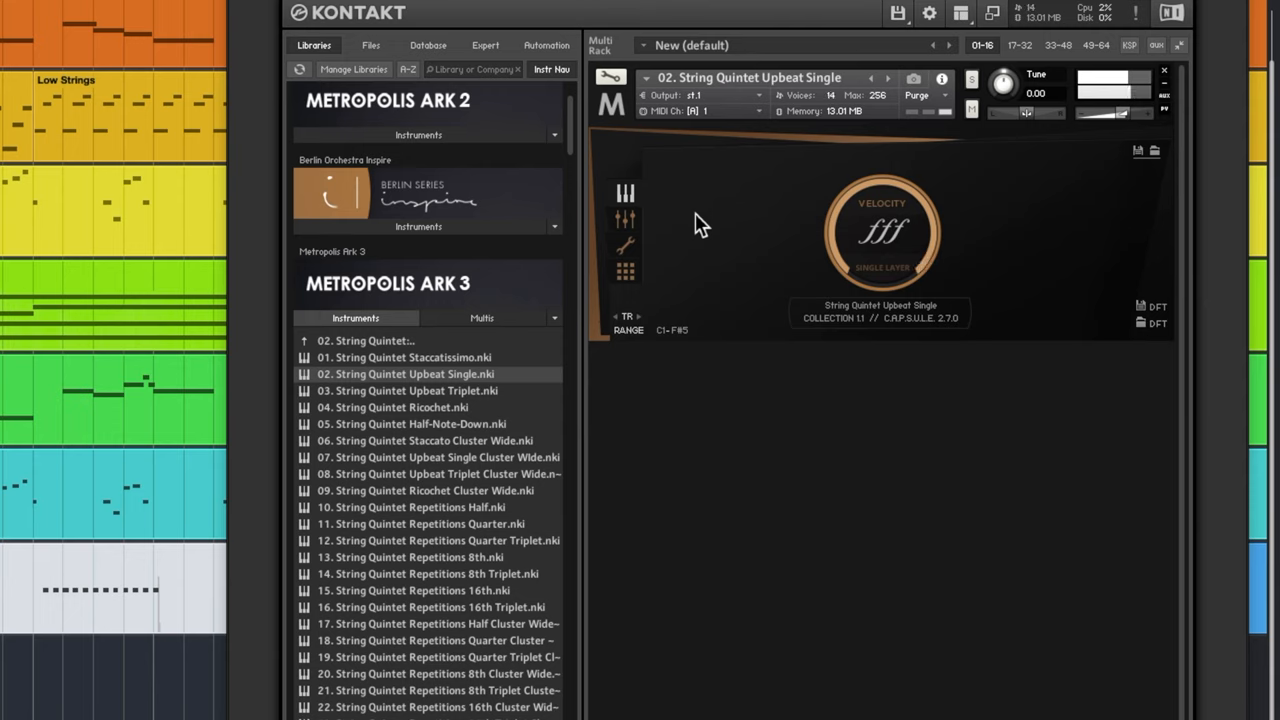
pyautogui.doubleClick(412, 423)
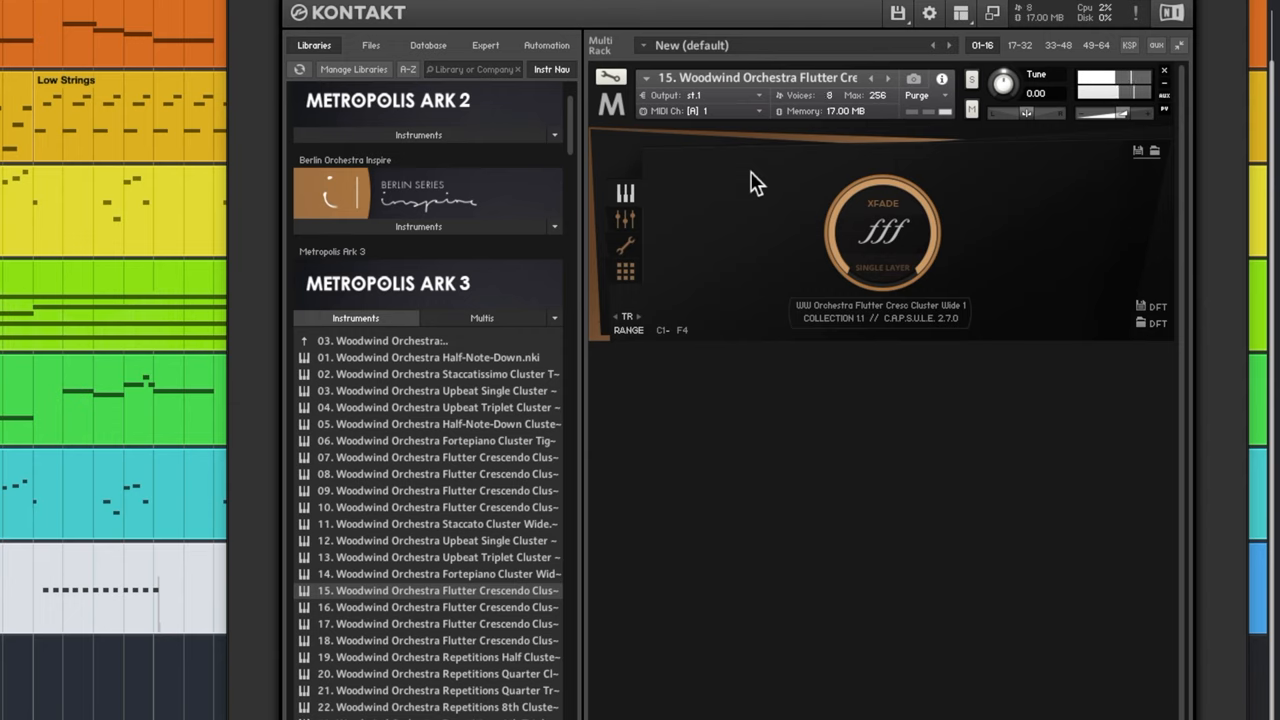
# Step: Load 02. Woodwind Orchestra Staccatissimo Cluster Tight into the rack, replacing Flutter Cresc
pyautogui.doubleClick(440, 373)
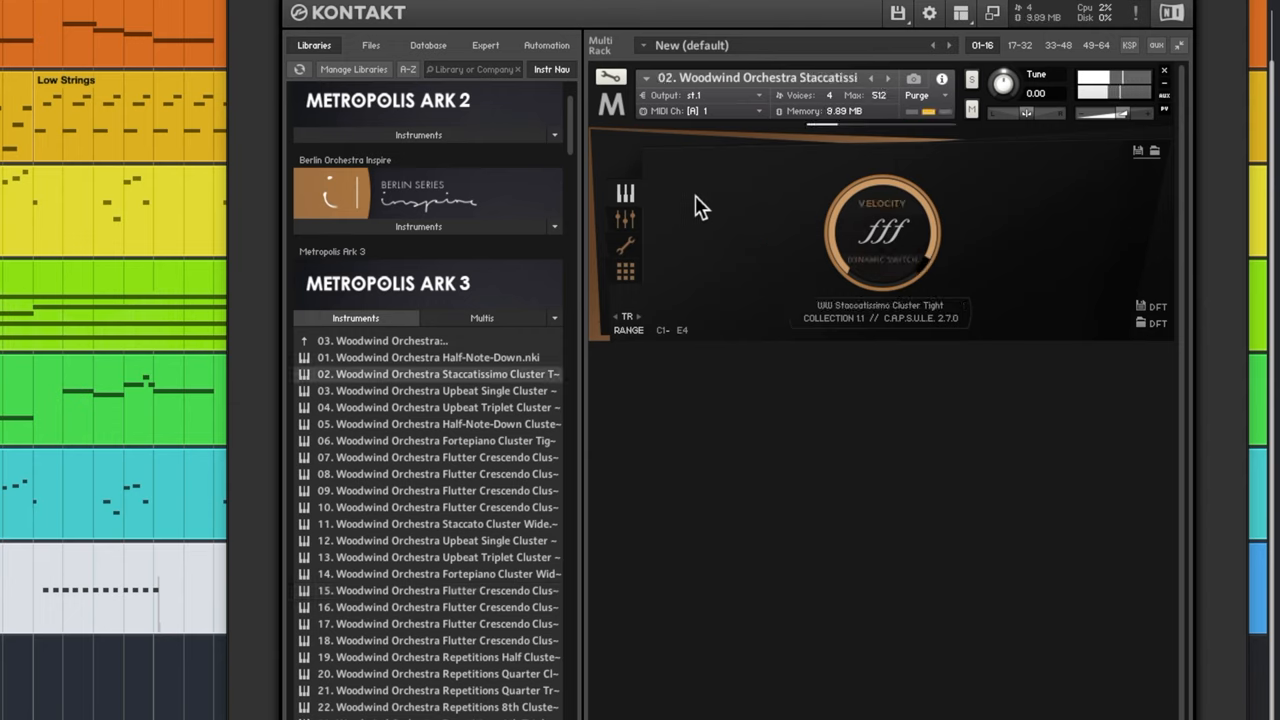